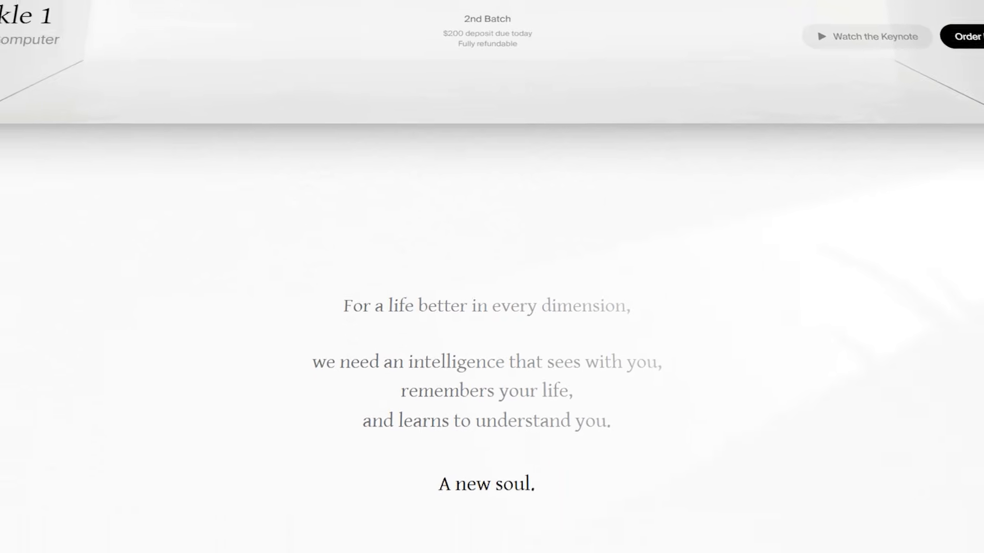
# Scroll past the manifesto, 'Talks to you first' video and Actions demo to the For Doers section
pyautogui.scroll(-3)
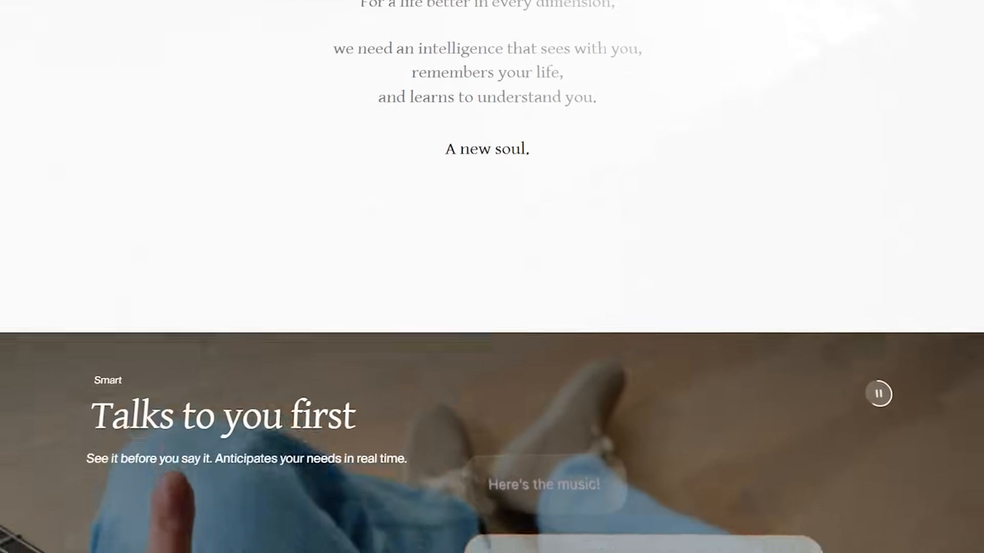
pyautogui.scroll(-3)
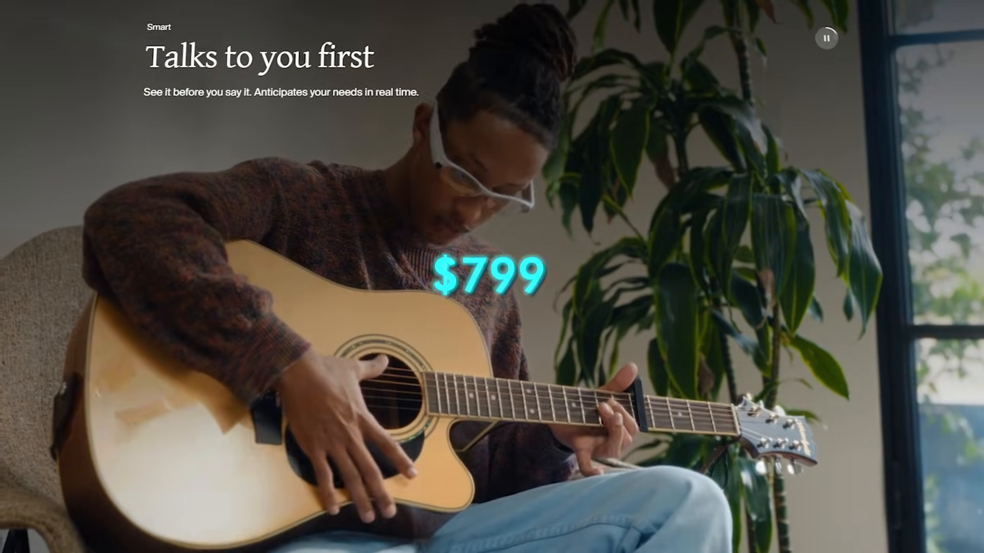
pyautogui.scroll(-3)
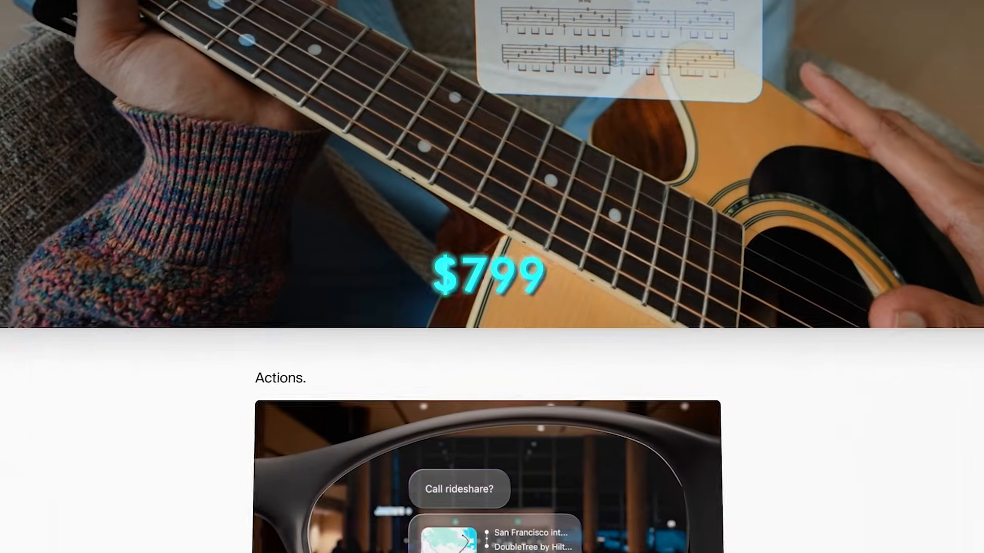
pyautogui.scroll(-3)
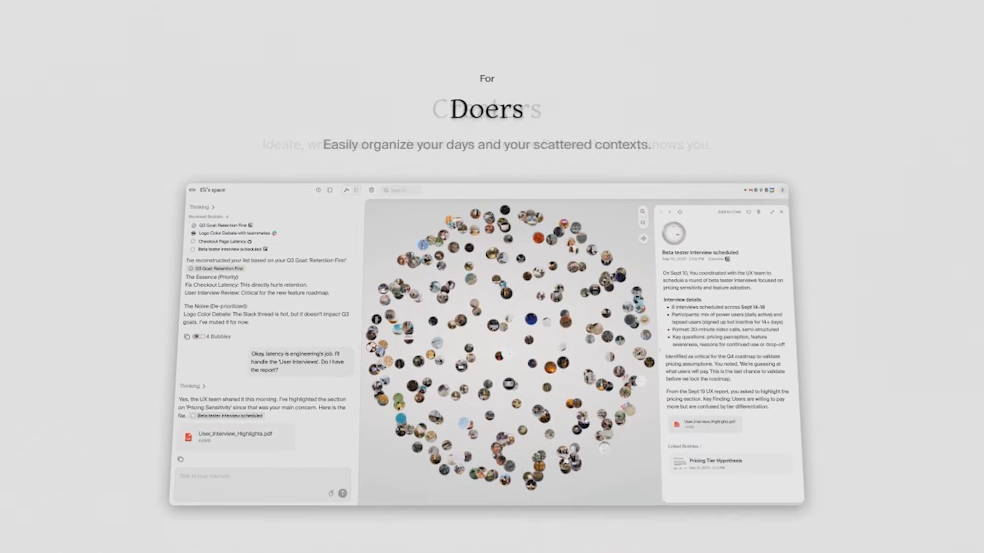
# Scroll past For Doers to the privacy features and SOC2 Certified badge
pyautogui.scroll(-3)
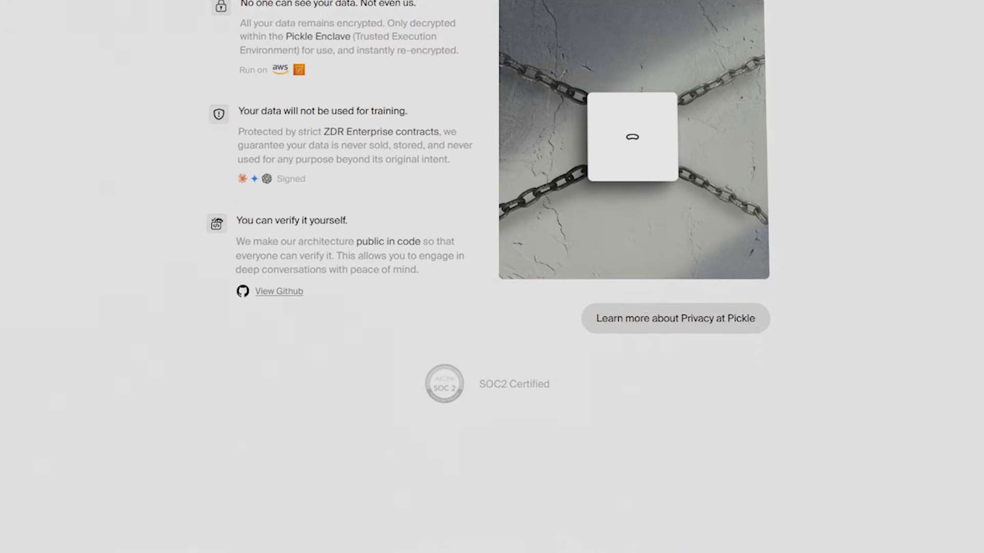
pyautogui.scroll(-3)
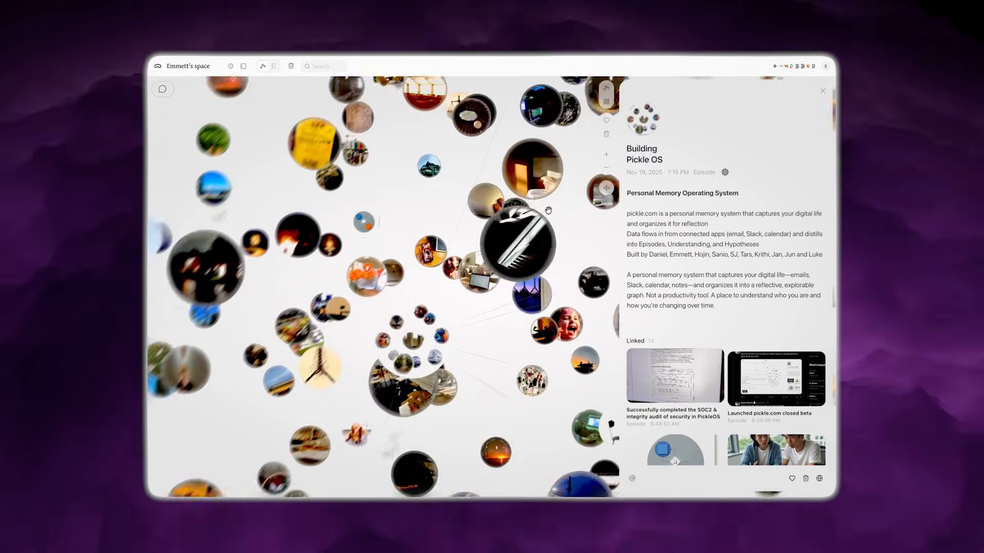
# Scroll through the memory, fit and design sections to 'Think deeper, together' Creativity
pyautogui.click(674, 378)
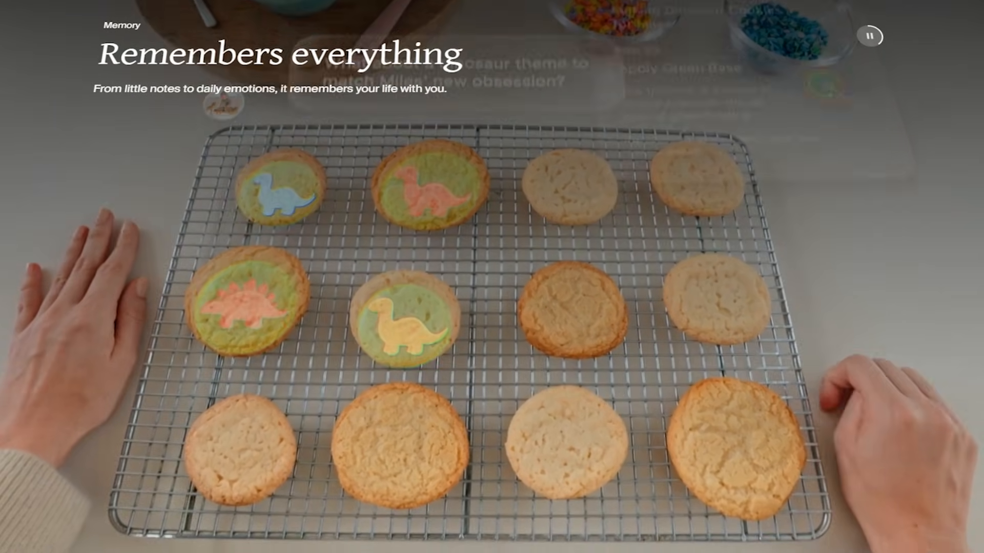
pyautogui.scroll(-3)
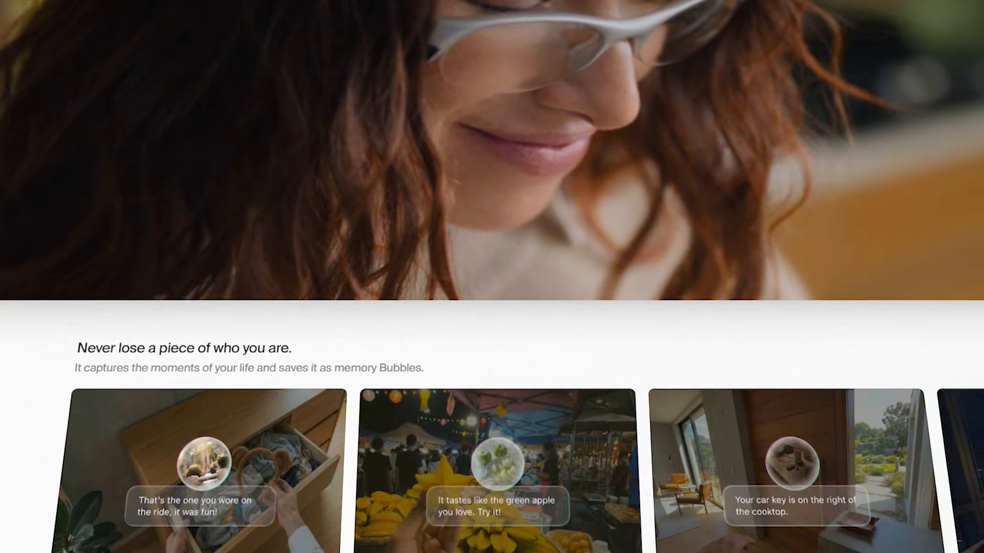
pyautogui.scroll(-3)
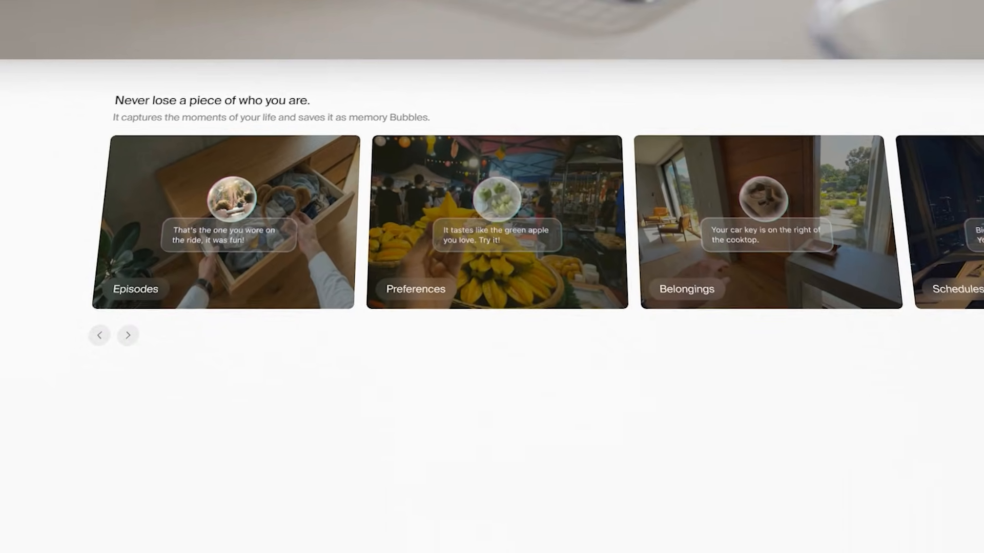
pyautogui.scroll(-3)
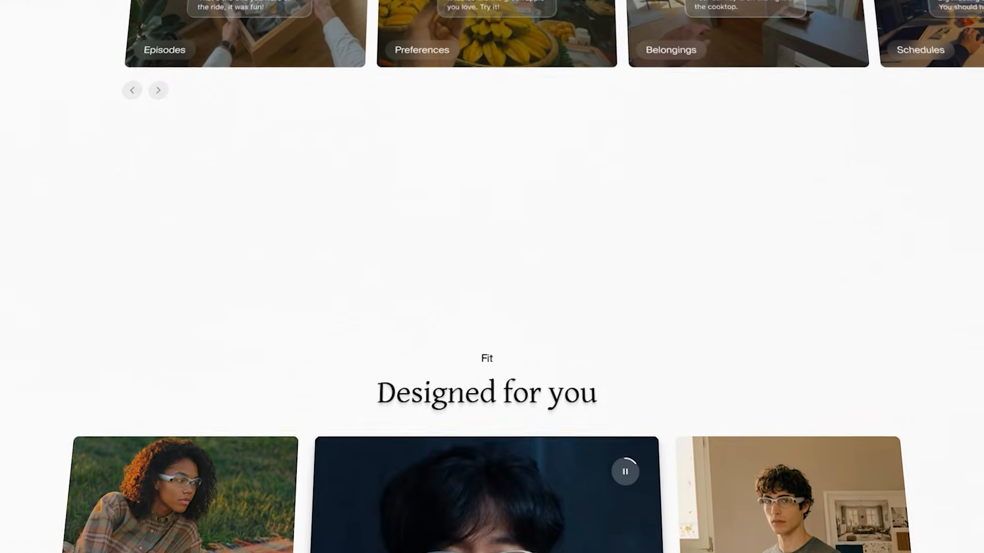
pyautogui.scroll(-3)
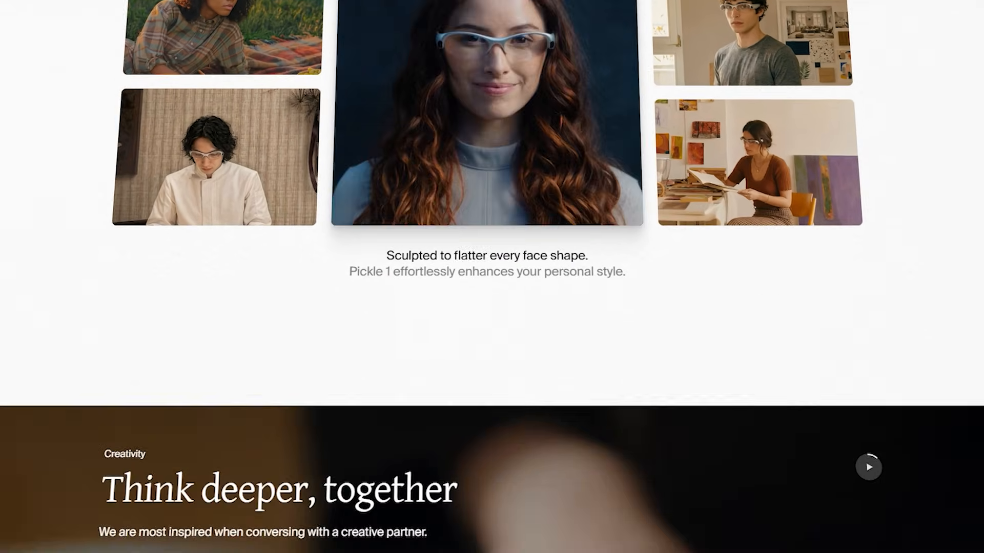
pyautogui.scroll(-3)
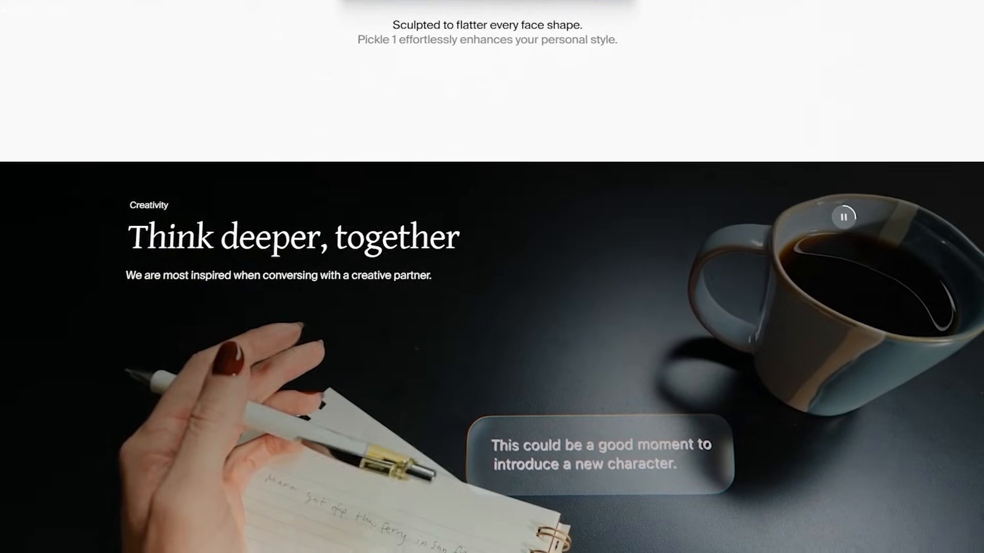
pyautogui.scroll(-3)
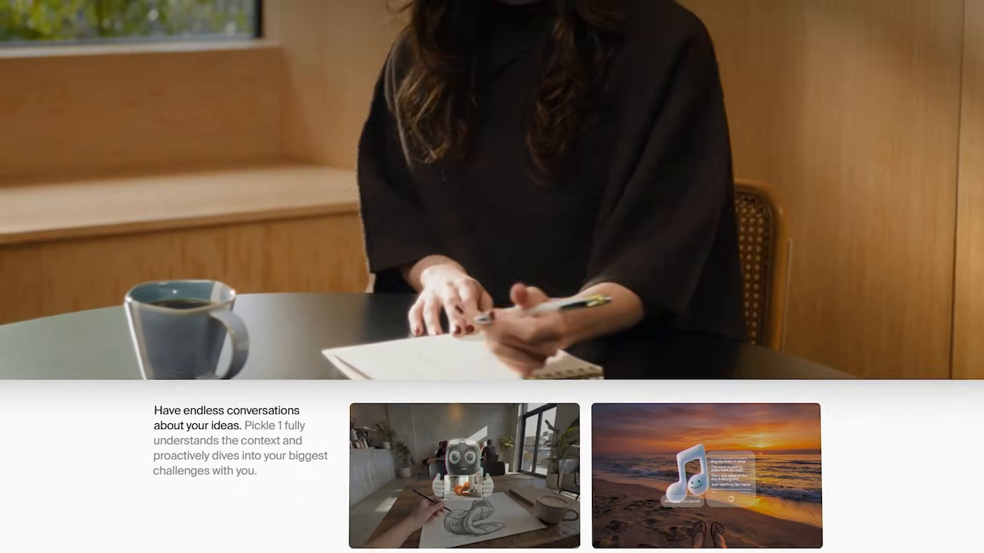
# Scroll to the feature carousel slide suggesting the remedy song 'Why is that so'
pyautogui.scroll(-3)
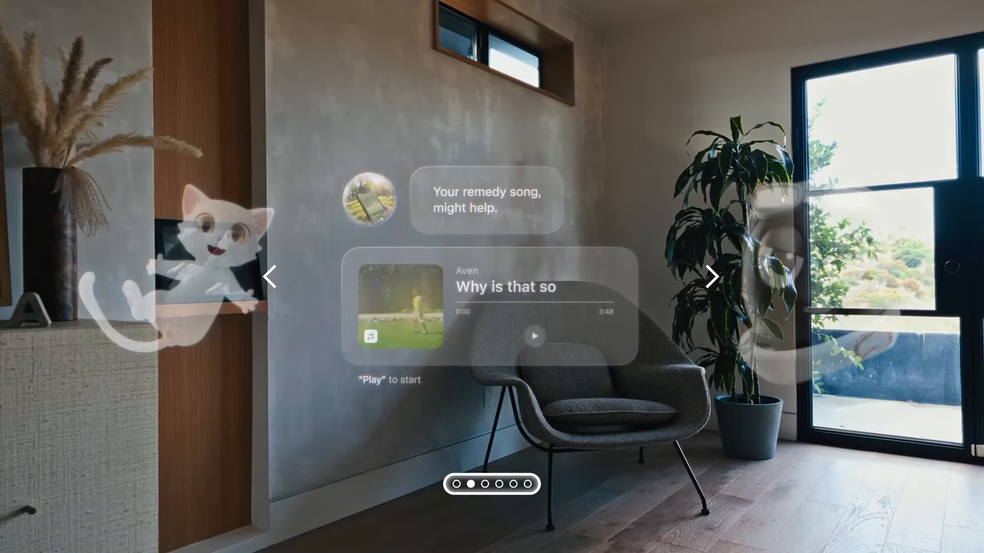
# Advance the carousel to the 'Choose where it speaks to you' Private mode hotel scene
pyautogui.click(711, 276)
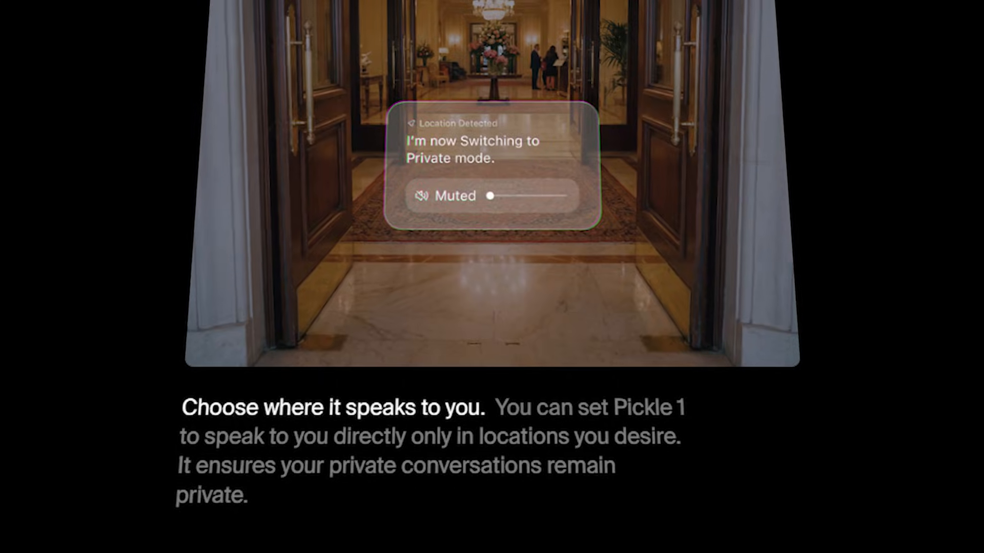
# Scroll to the Pickle Enclave section with encryption key, data lifetime and verification cards
pyautogui.scroll(-3)
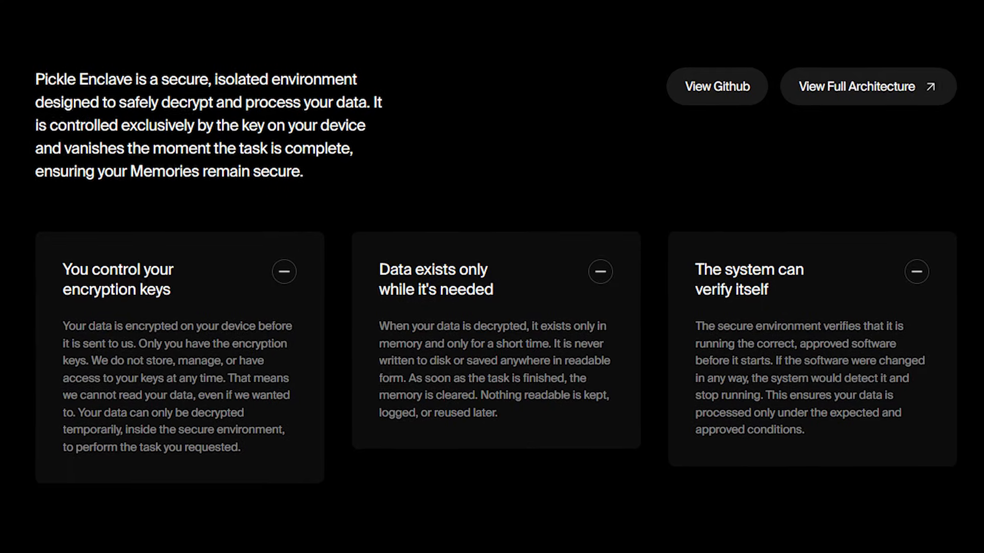
# Scroll to the connect-sources grid listing Pickle 1, Gmail, Slack, Notion and ChatGPT
pyautogui.scroll(-3)
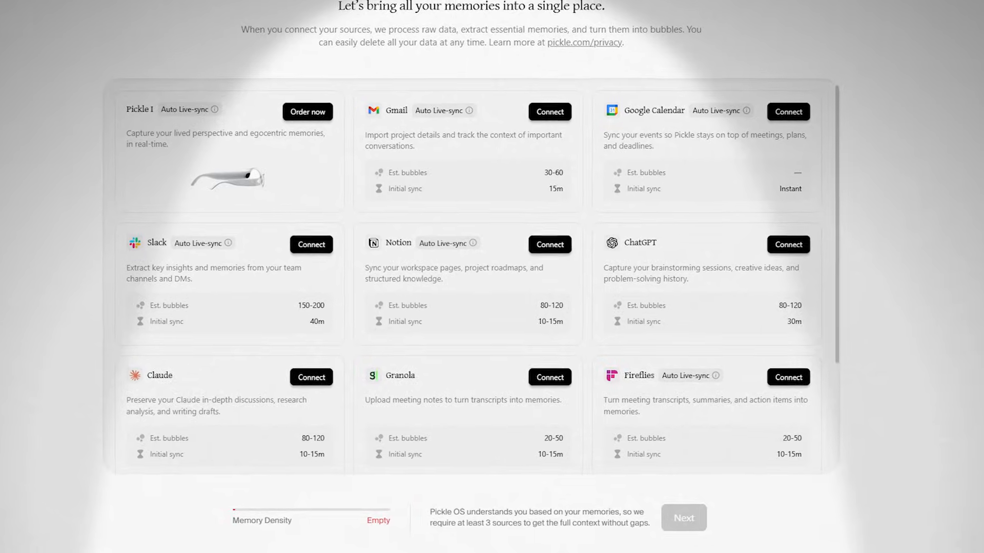
pyautogui.scroll(-3)
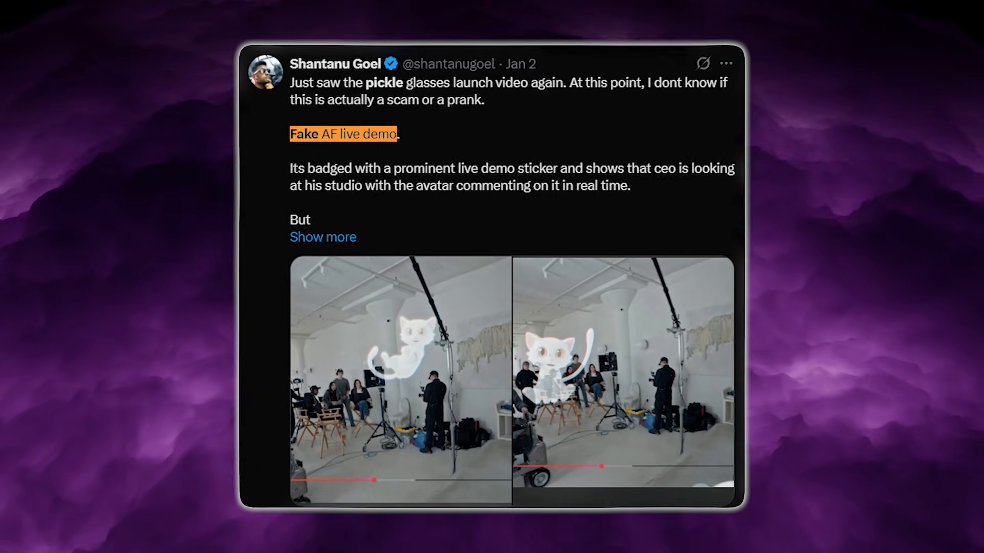
# Scroll to the X reply calling Pickle almost definitely another scam
pyautogui.scroll(-3)
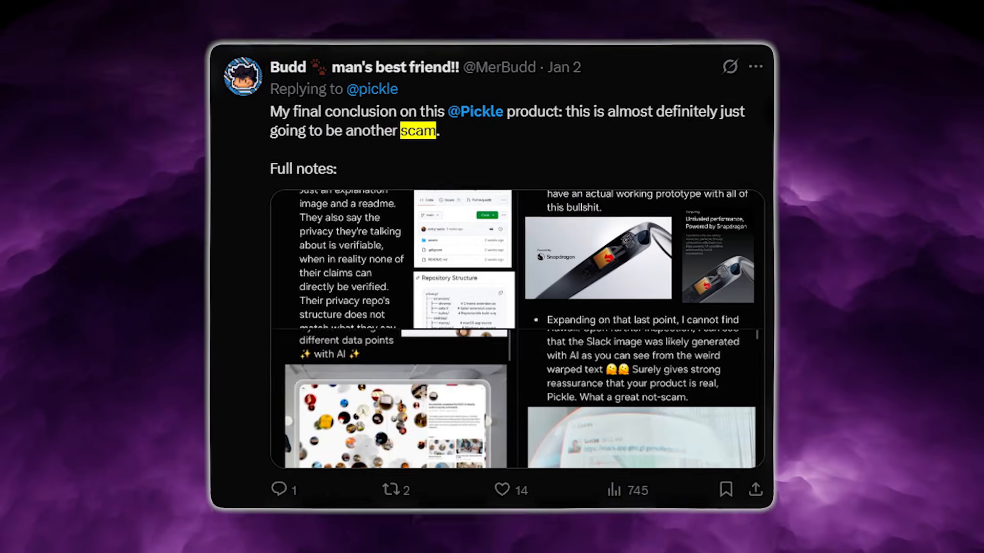